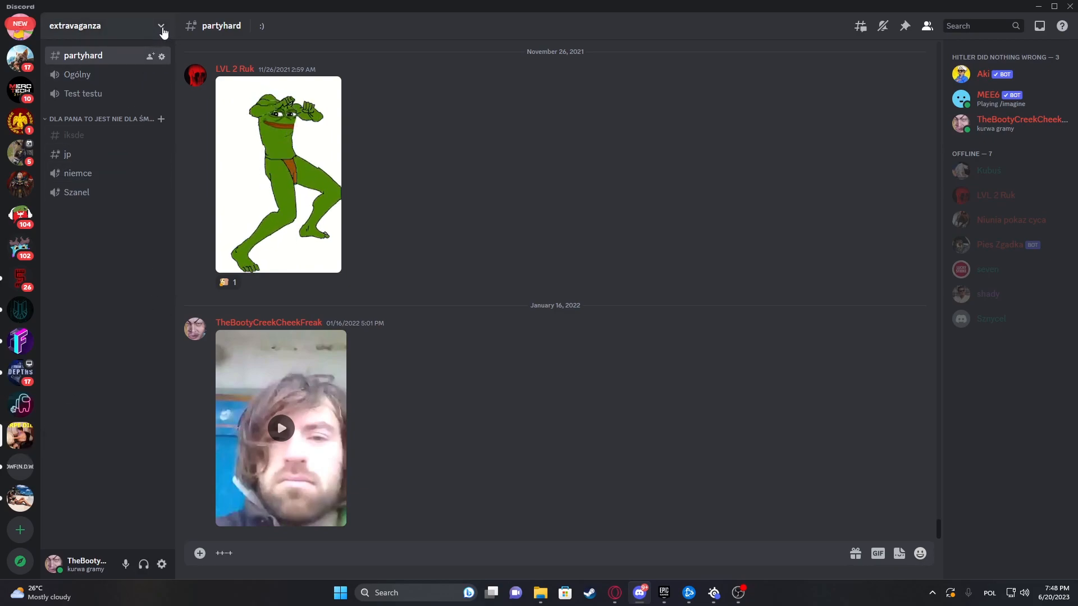
Reach the extravaganza server's Server Settings from the server name dropdown.
{"action": "left_click", "coordinate": [103, 26]}
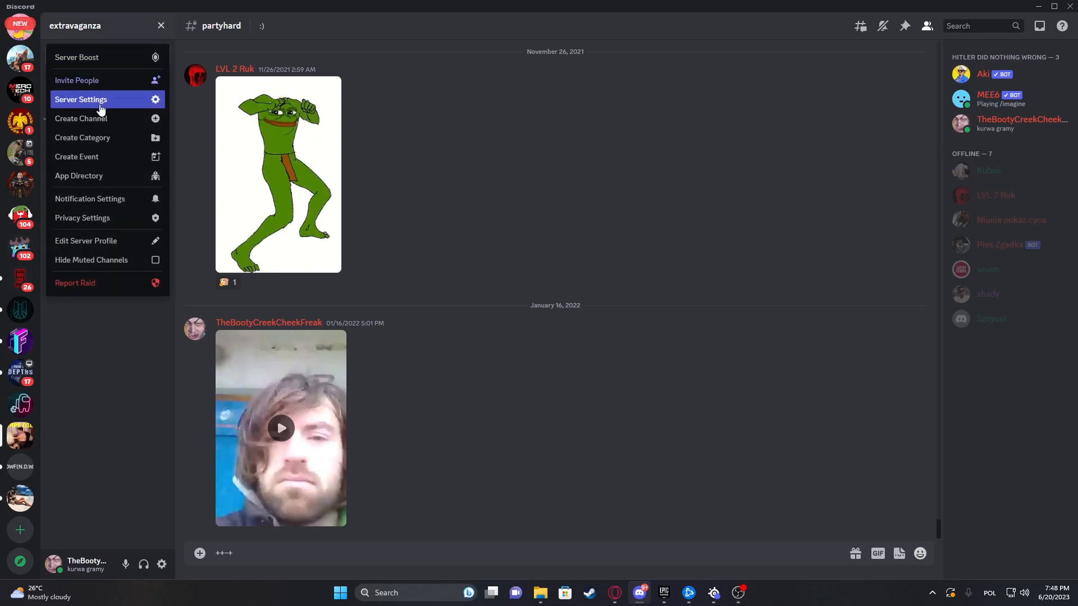
{"action": "left_click", "coordinate": [81, 99]}
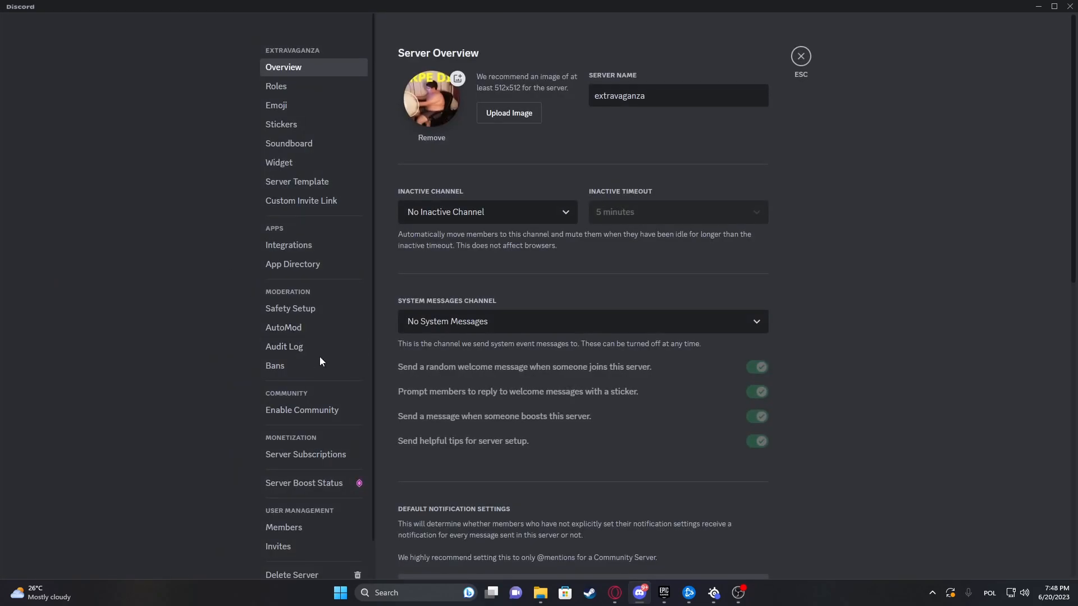
Switch to the Emoji page listing one custom emoji and 49 free slots.
{"action": "left_click", "coordinate": [276, 105]}
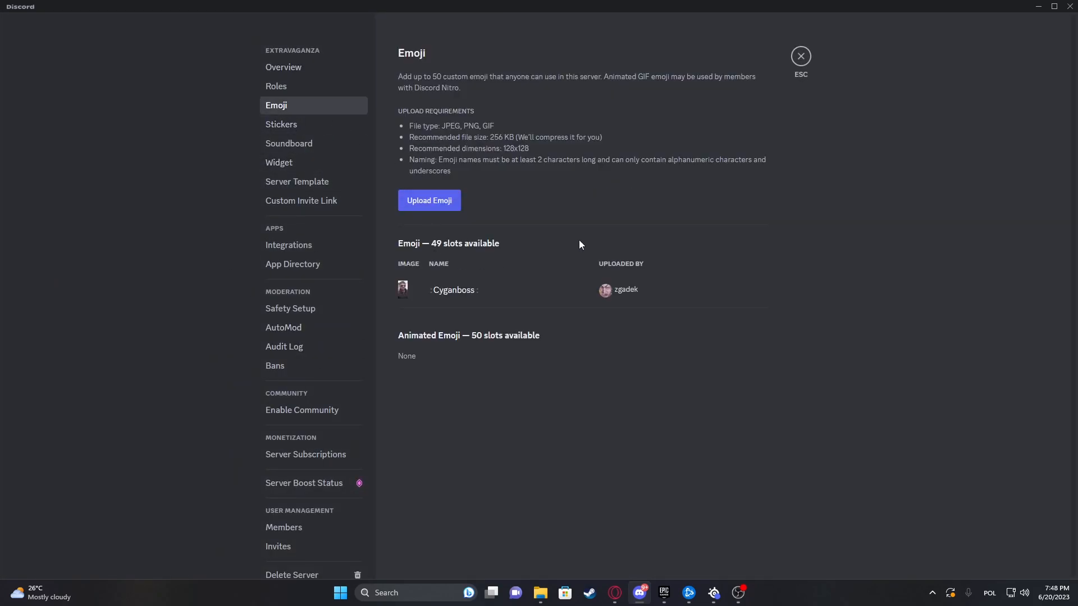
{"action": "left_click", "coordinate": [427, 200]}
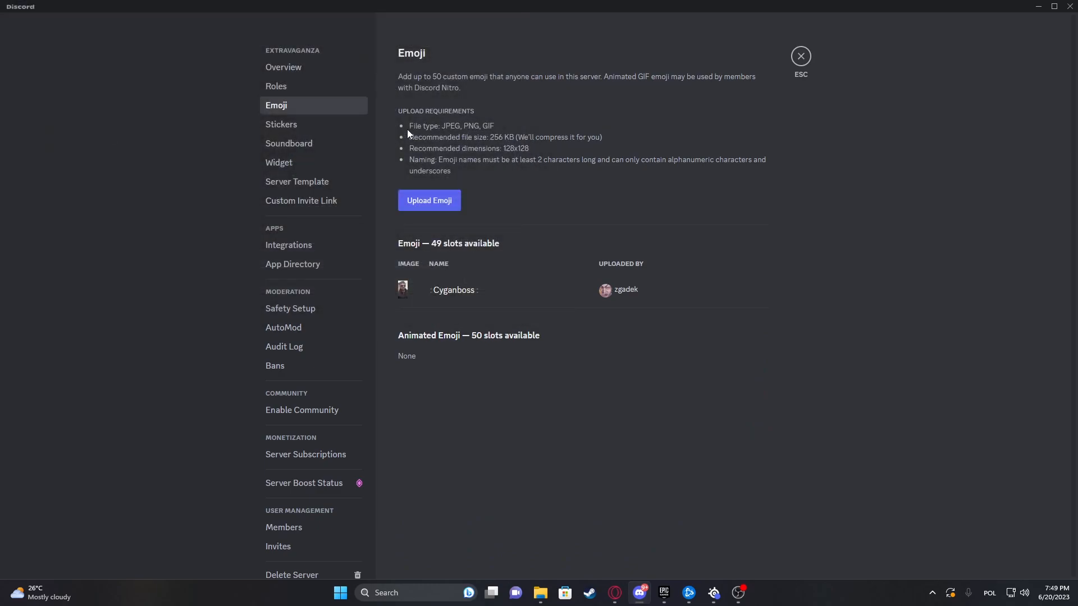
{"action": "mouse_move", "coordinate": [413, 125]}
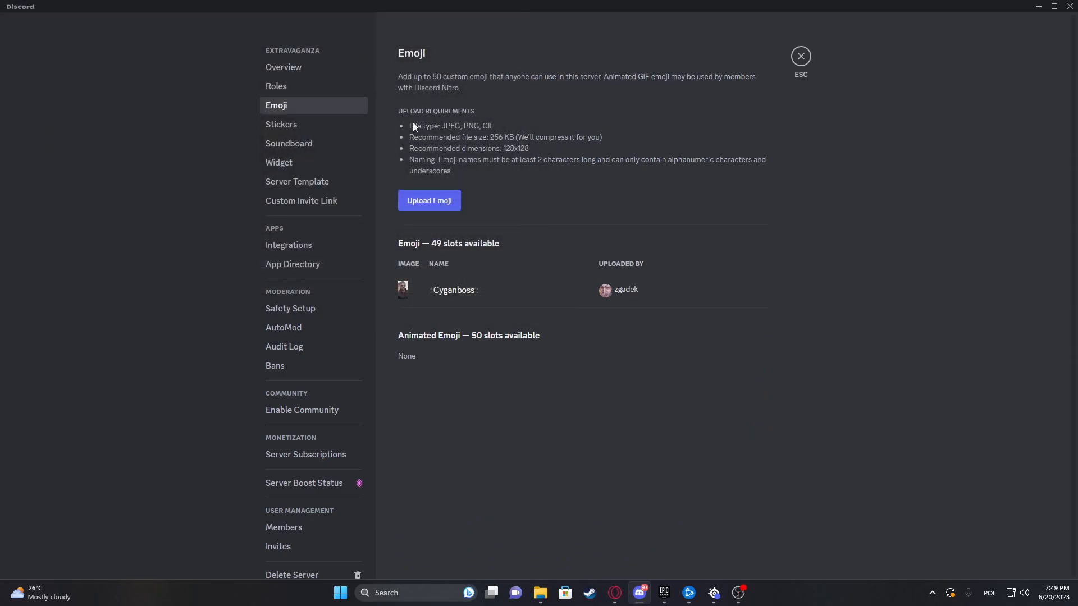
Upload the 3213 PNG as a custom emoji and name it 'hard'.
{"action": "left_click", "coordinate": [427, 199]}
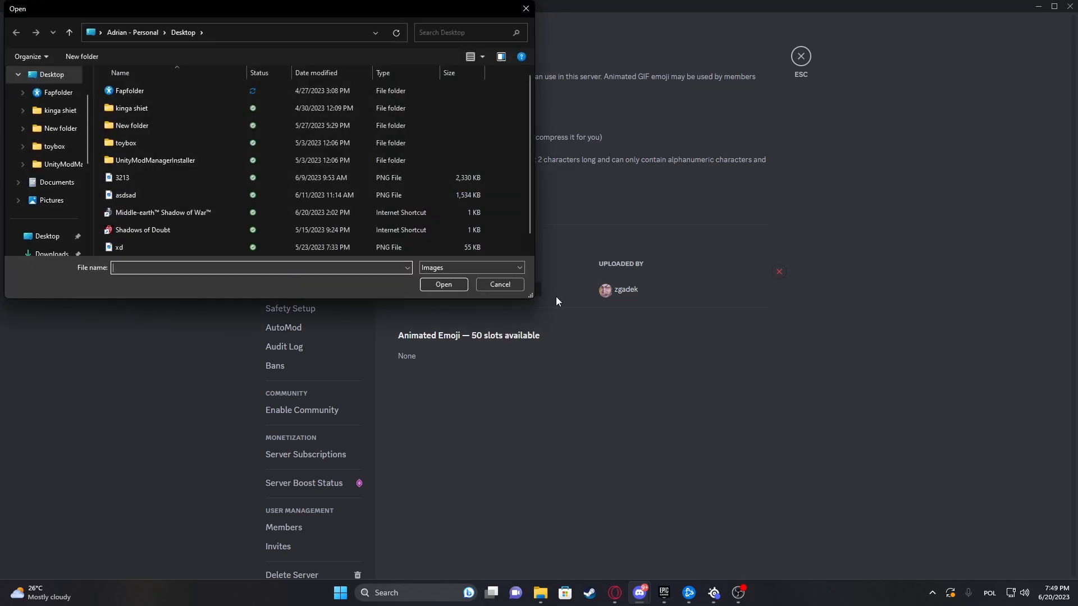
{"action": "left_click", "coordinate": [444, 284]}
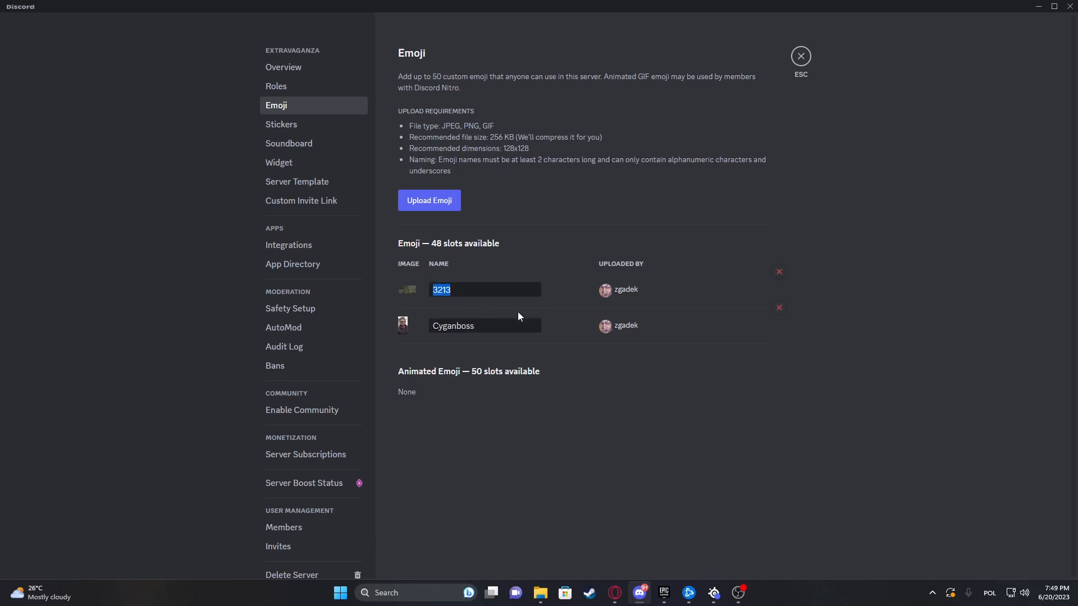
{"action": "type", "text": "hard"}
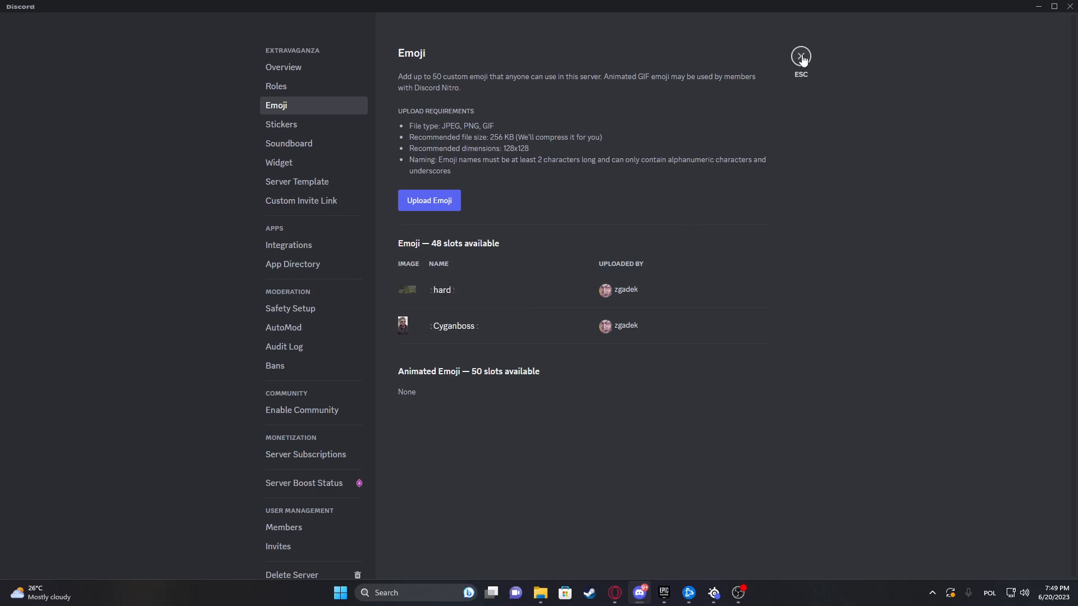
Return to the partyhard channel and search the emoji picker to confirm :hard: is listed.
{"action": "left_click", "coordinate": [800, 56]}
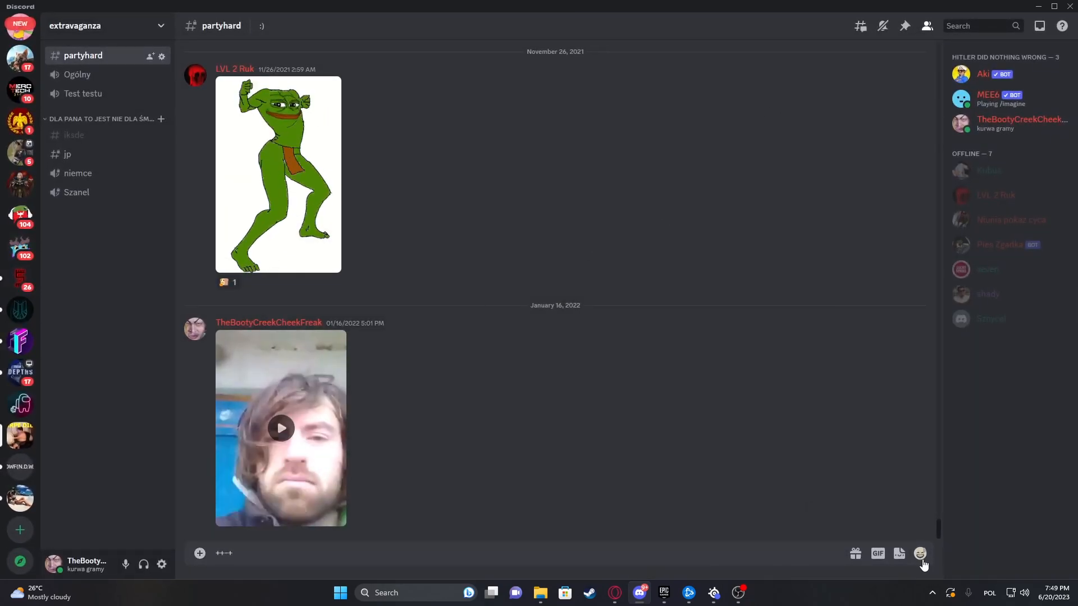
{"action": "left_click", "coordinate": [919, 553]}
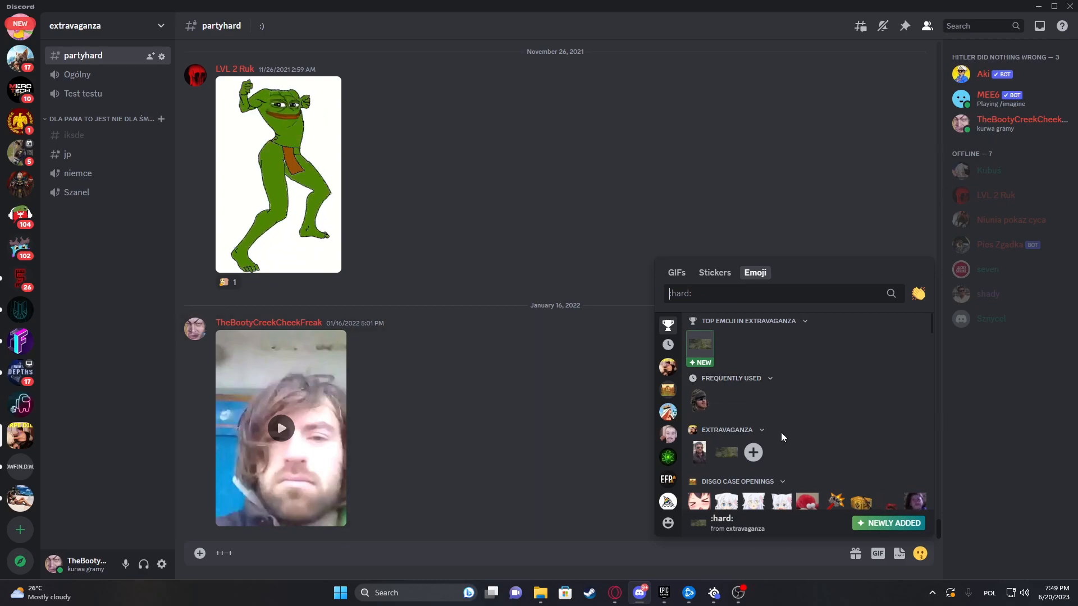
{"action": "type", "text": ":Cyganboss:"}
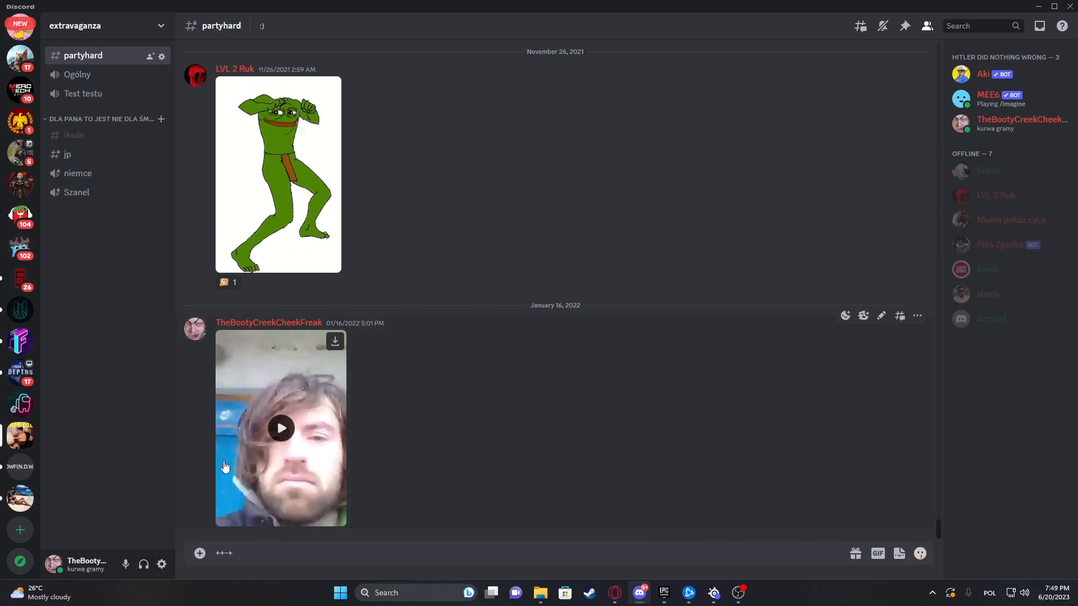
{"action": "mouse_move", "coordinate": [196, 440]}
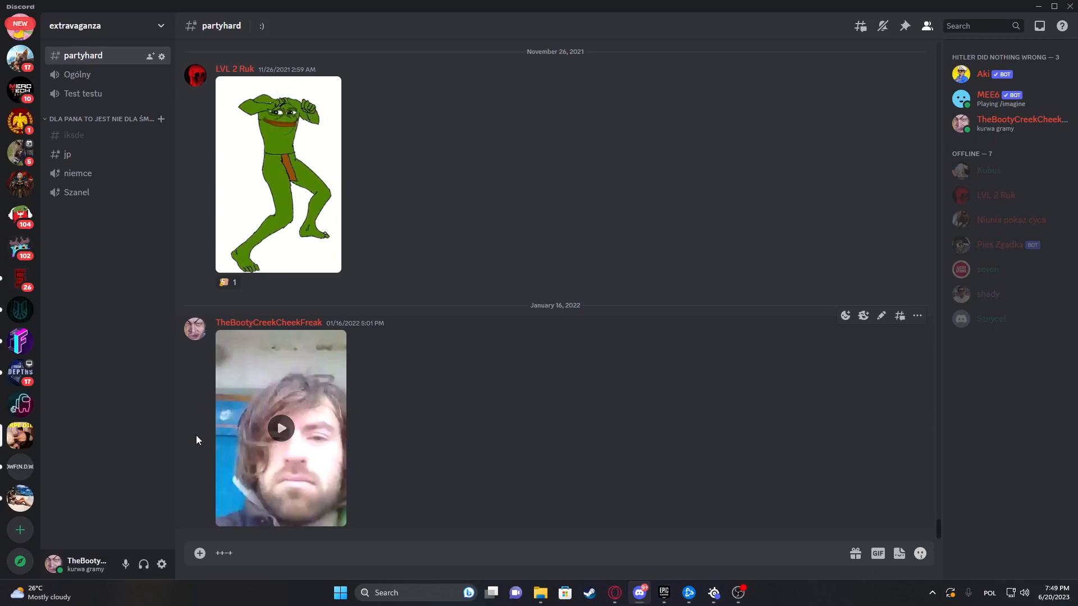